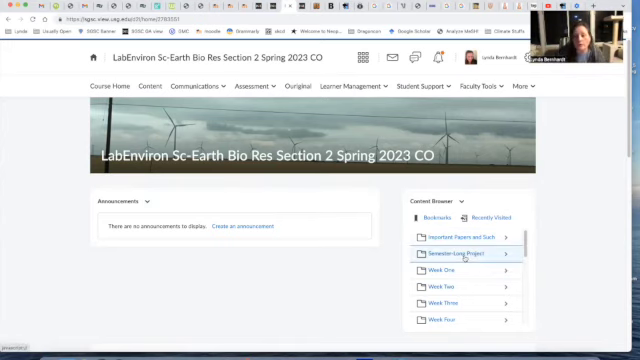
# Open the Semester-Long Project from the Content Browser widget on the course homepage.
pyautogui.click(462, 264)
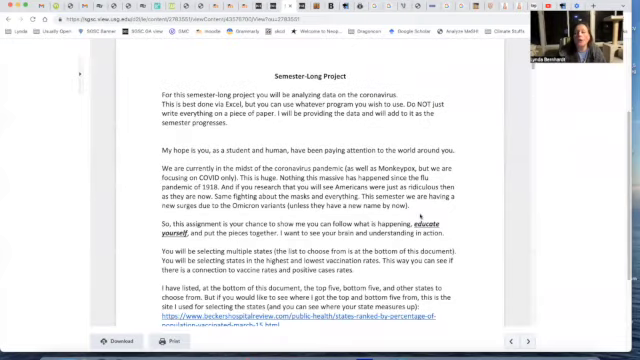
pyautogui.scroll(-3)
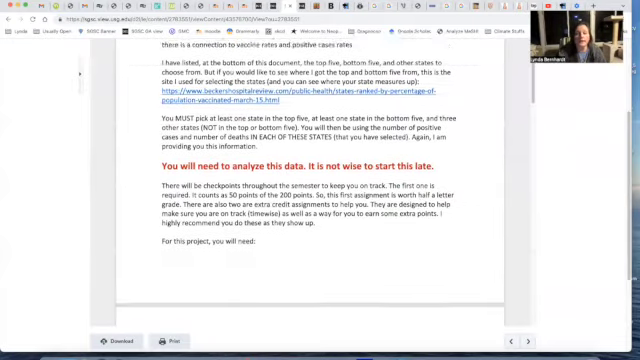
pyautogui.scroll(-3)
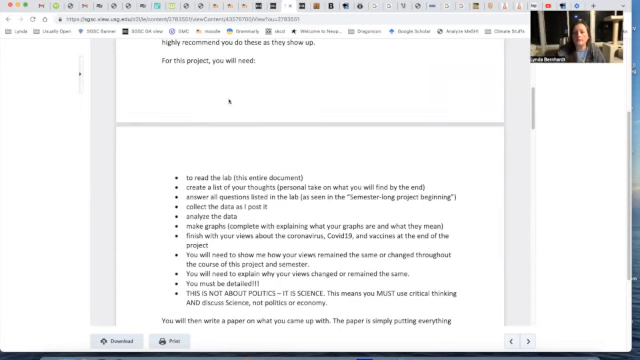
pyautogui.scroll(-3)
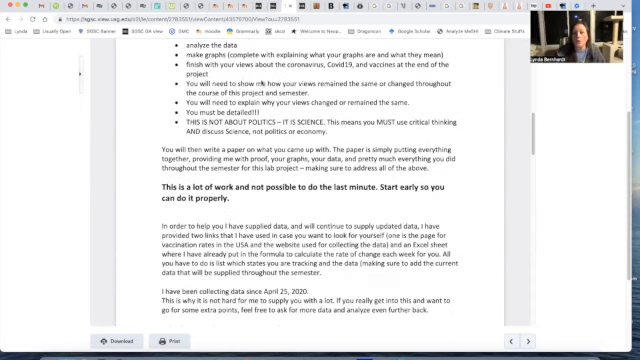
pyautogui.scroll(3)
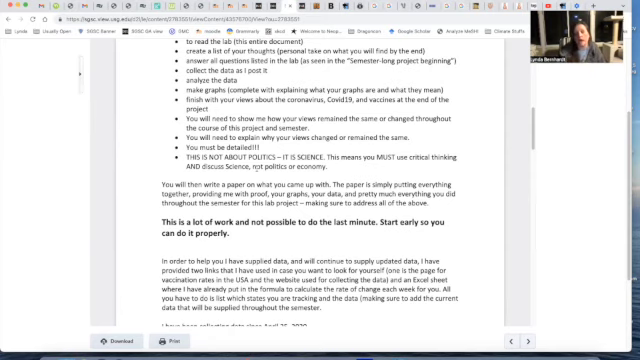
pyautogui.scroll(-3)
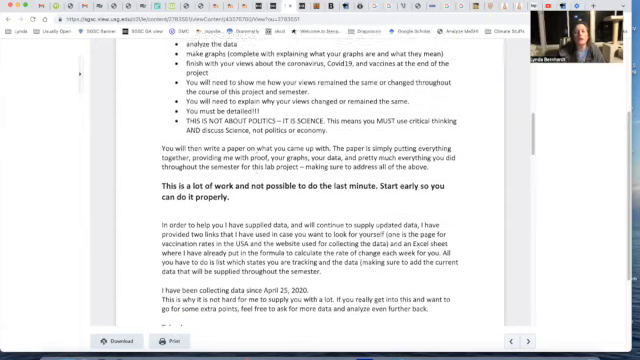
pyautogui.scroll(-3)
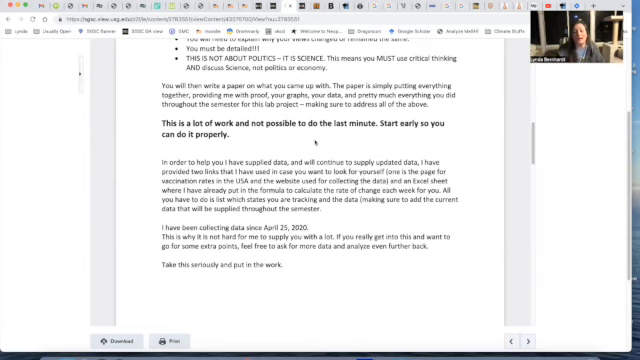
# Scroll down the project outline to the paper sections and the States to choose from list.
pyautogui.scroll(-3)
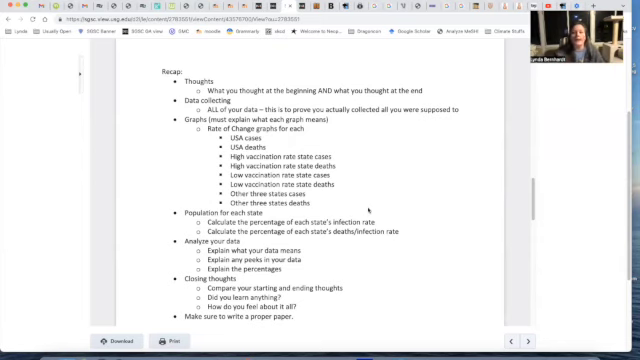
pyautogui.scroll(-3)
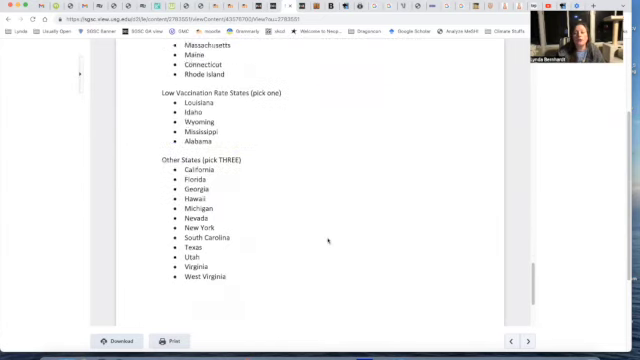
# Scroll through the states list before returning to the Semester-Long Project module page.
pyautogui.scroll(3)
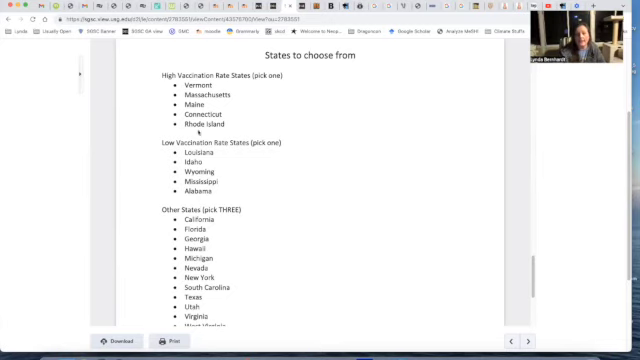
pyautogui.moveTo(158, 176)
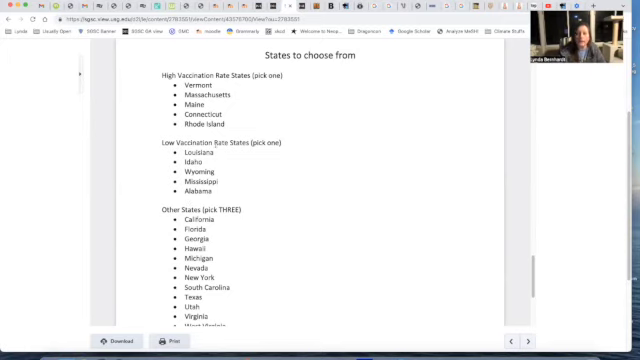
pyautogui.scroll(-3)
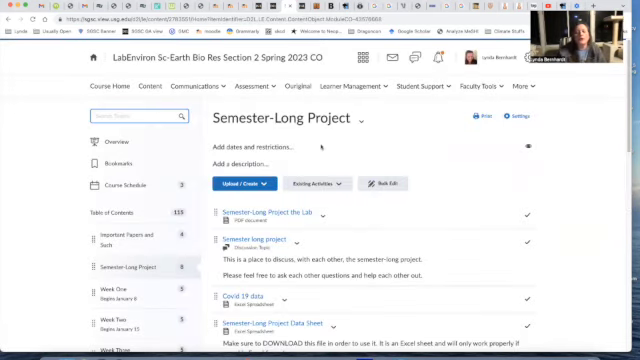
pyautogui.scroll(-3)
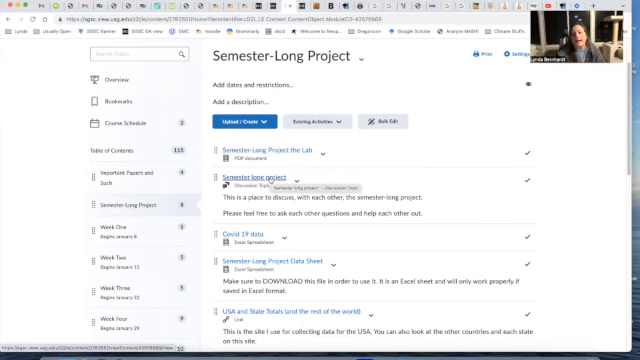
pyautogui.scroll(-3)
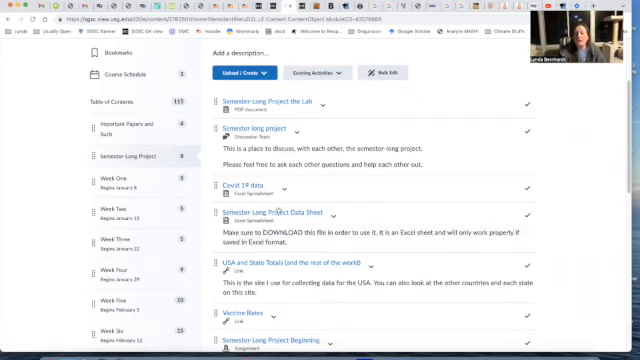
pyautogui.moveTo(268, 210)
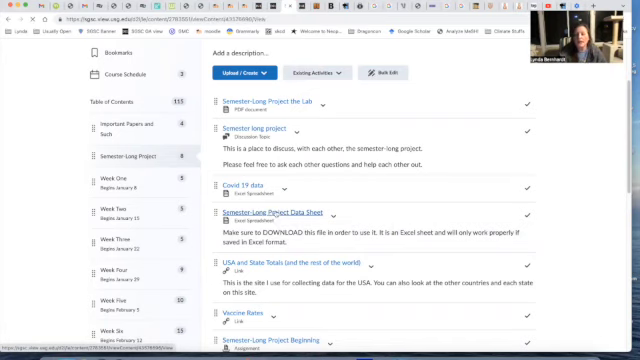
pyautogui.click(276, 216)
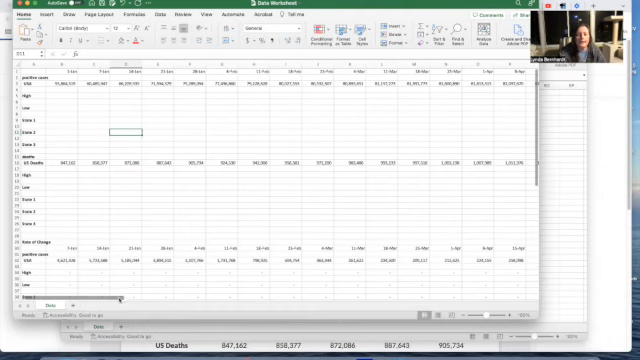
# Scroll right and down through the COVID data worksheet's US case and death figures.
pyautogui.hscroll(3)
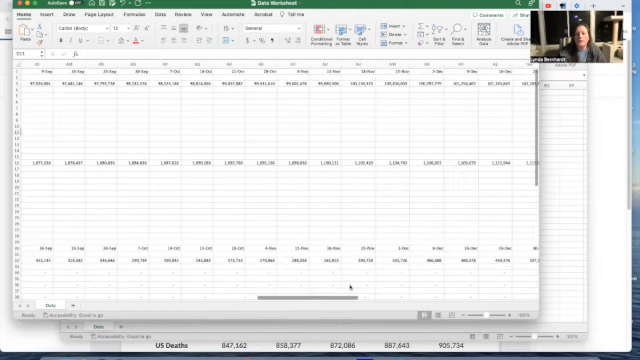
pyautogui.hscroll(3)
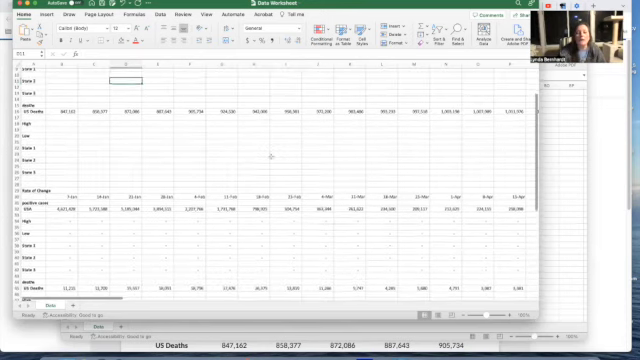
pyautogui.scroll(-3)
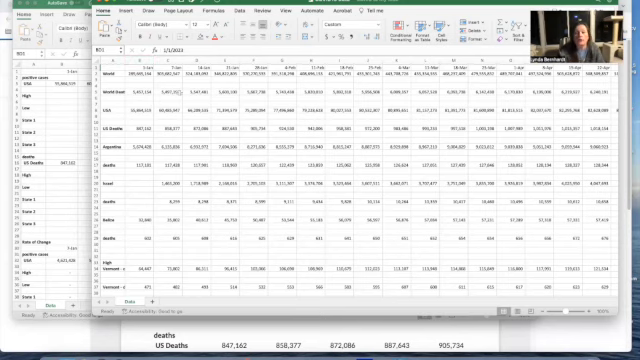
# Scroll down the second worksheet past the US Deaths block through the state case and death rows.
pyautogui.scroll(-3)
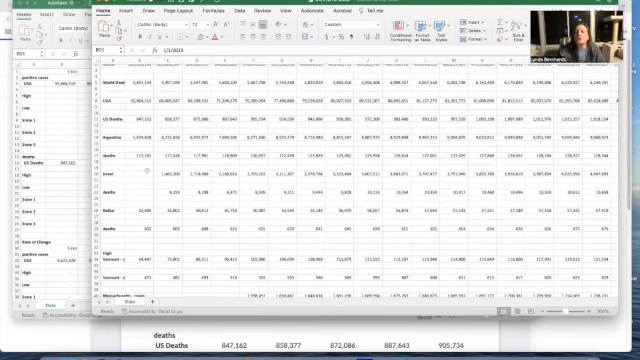
pyautogui.scroll(-3)
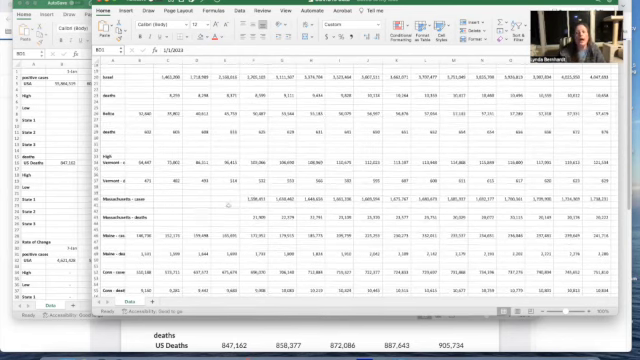
pyautogui.scroll(-3)
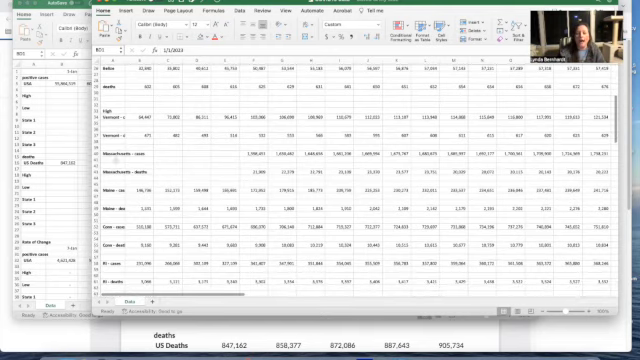
pyautogui.scroll(-3)
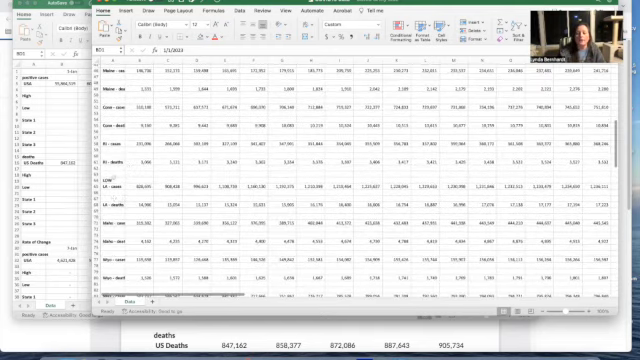
pyautogui.scroll(-3)
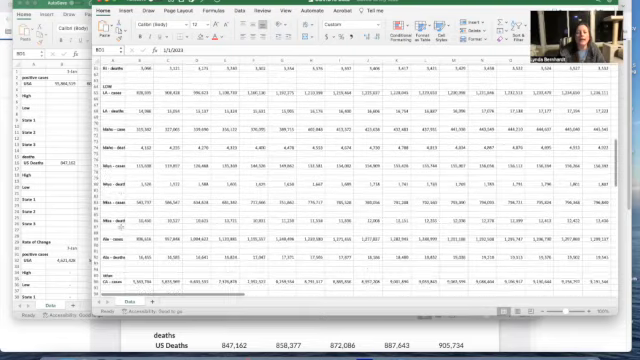
pyautogui.scroll(-3)
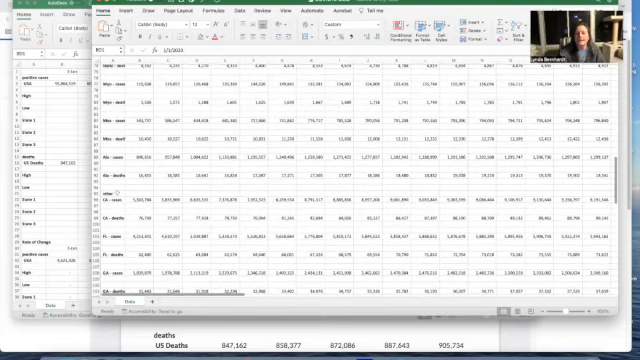